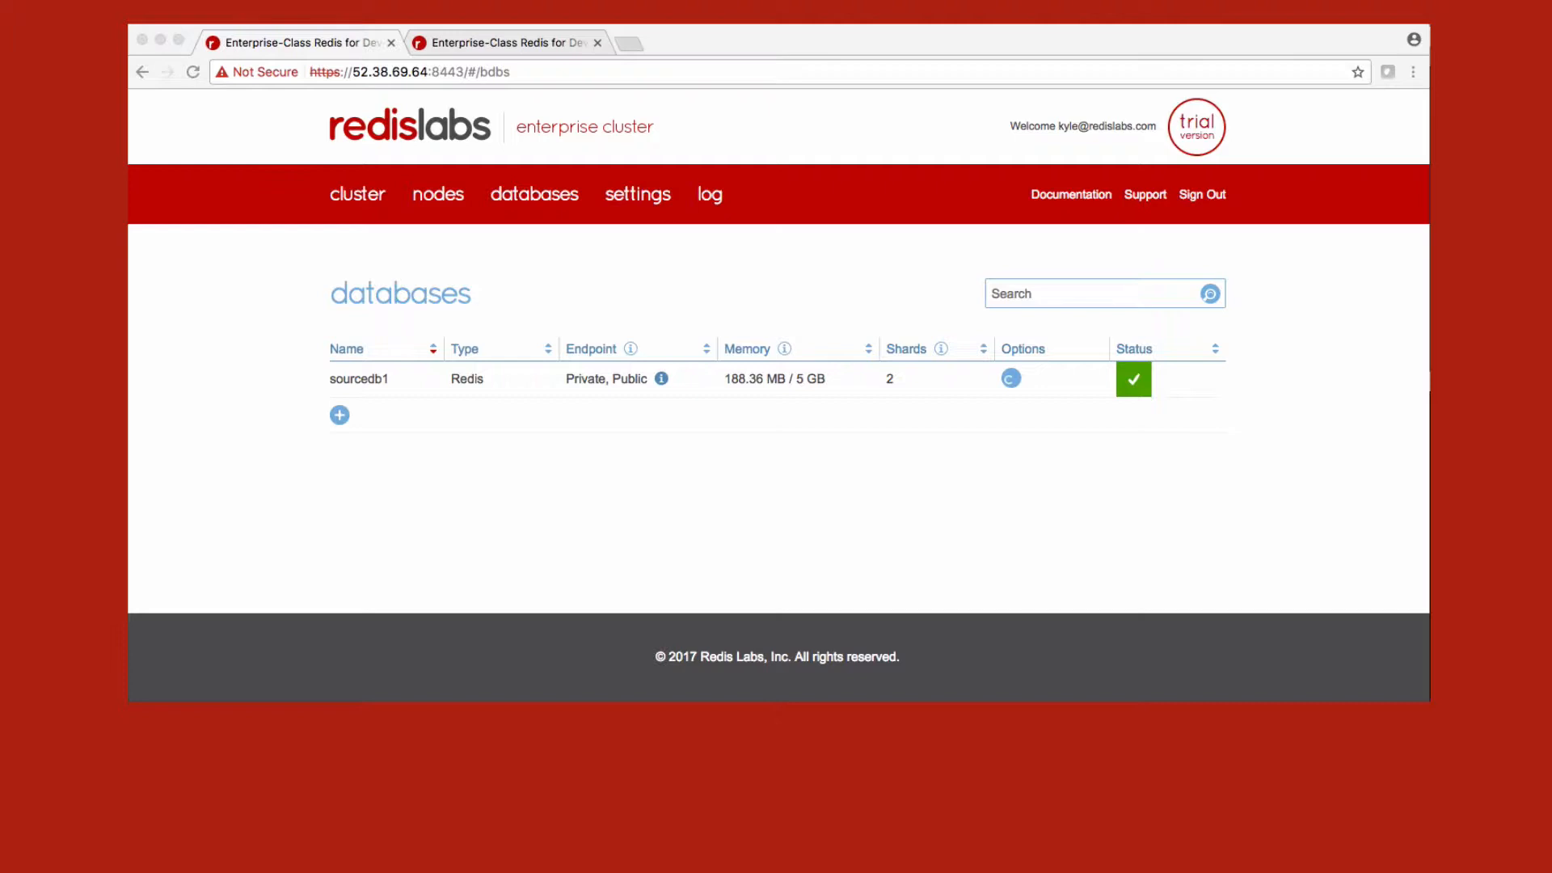
# Get and copy sourcedb1's replica source URL from its configuration on the first cluster
pyautogui.click(504, 42)
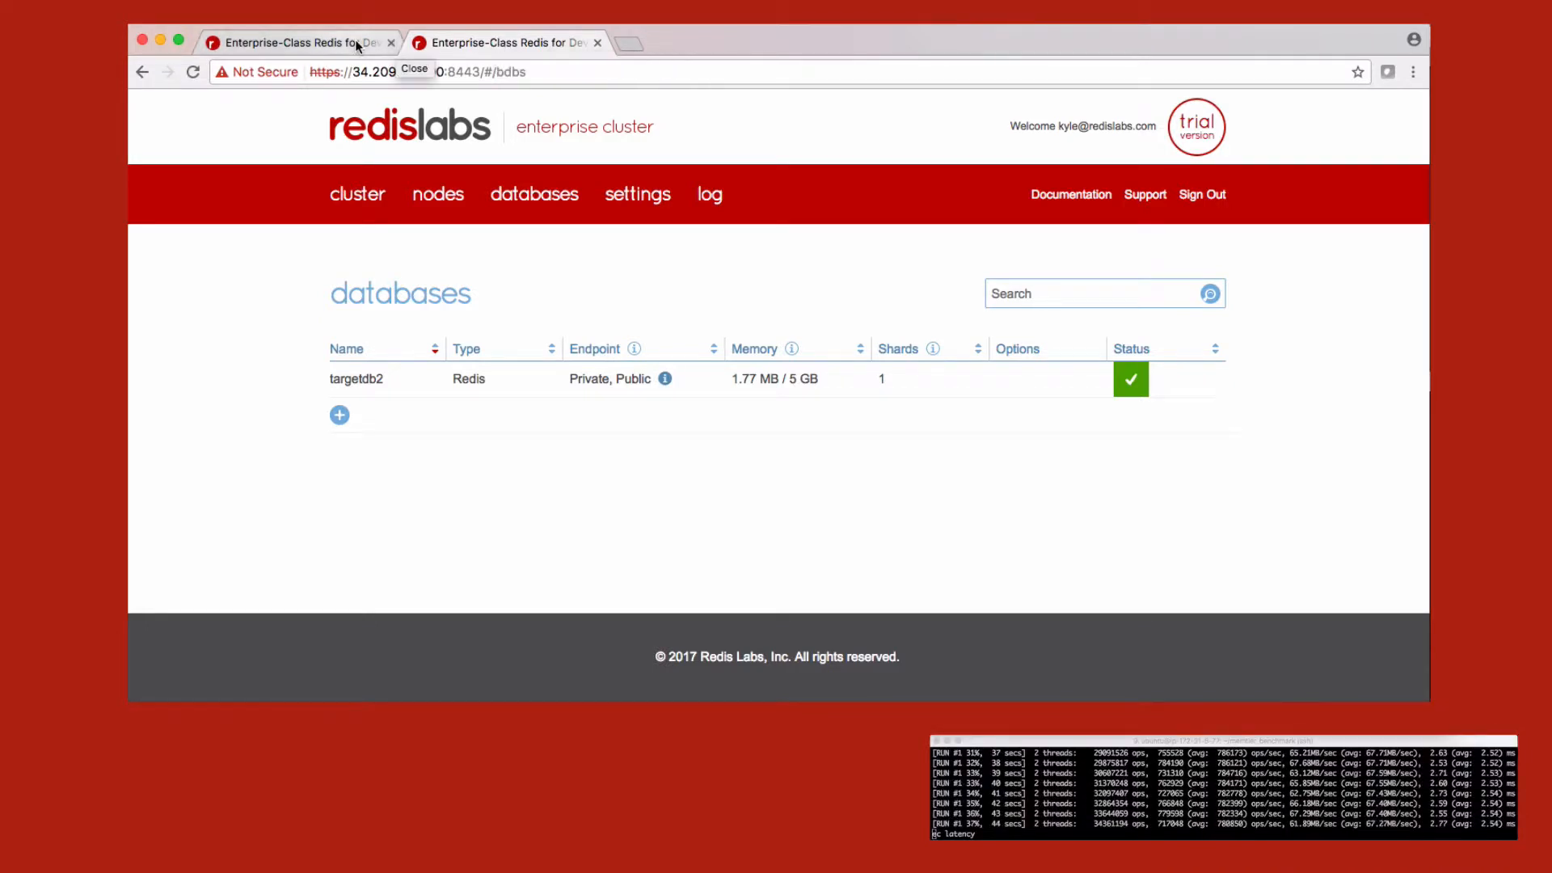
pyautogui.click(297, 42)
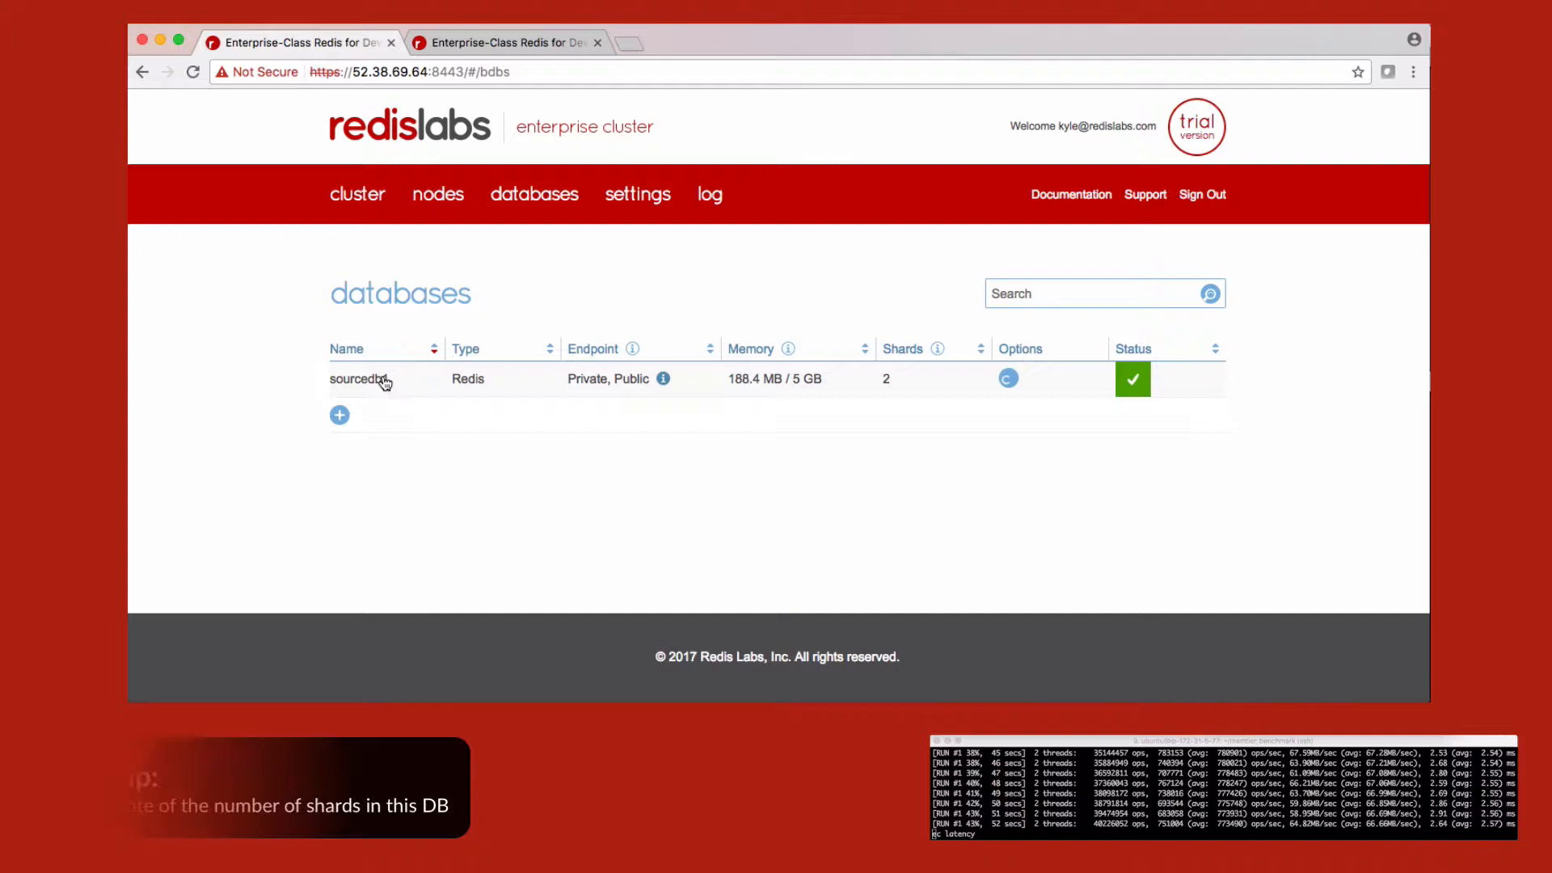
pyautogui.click(358, 379)
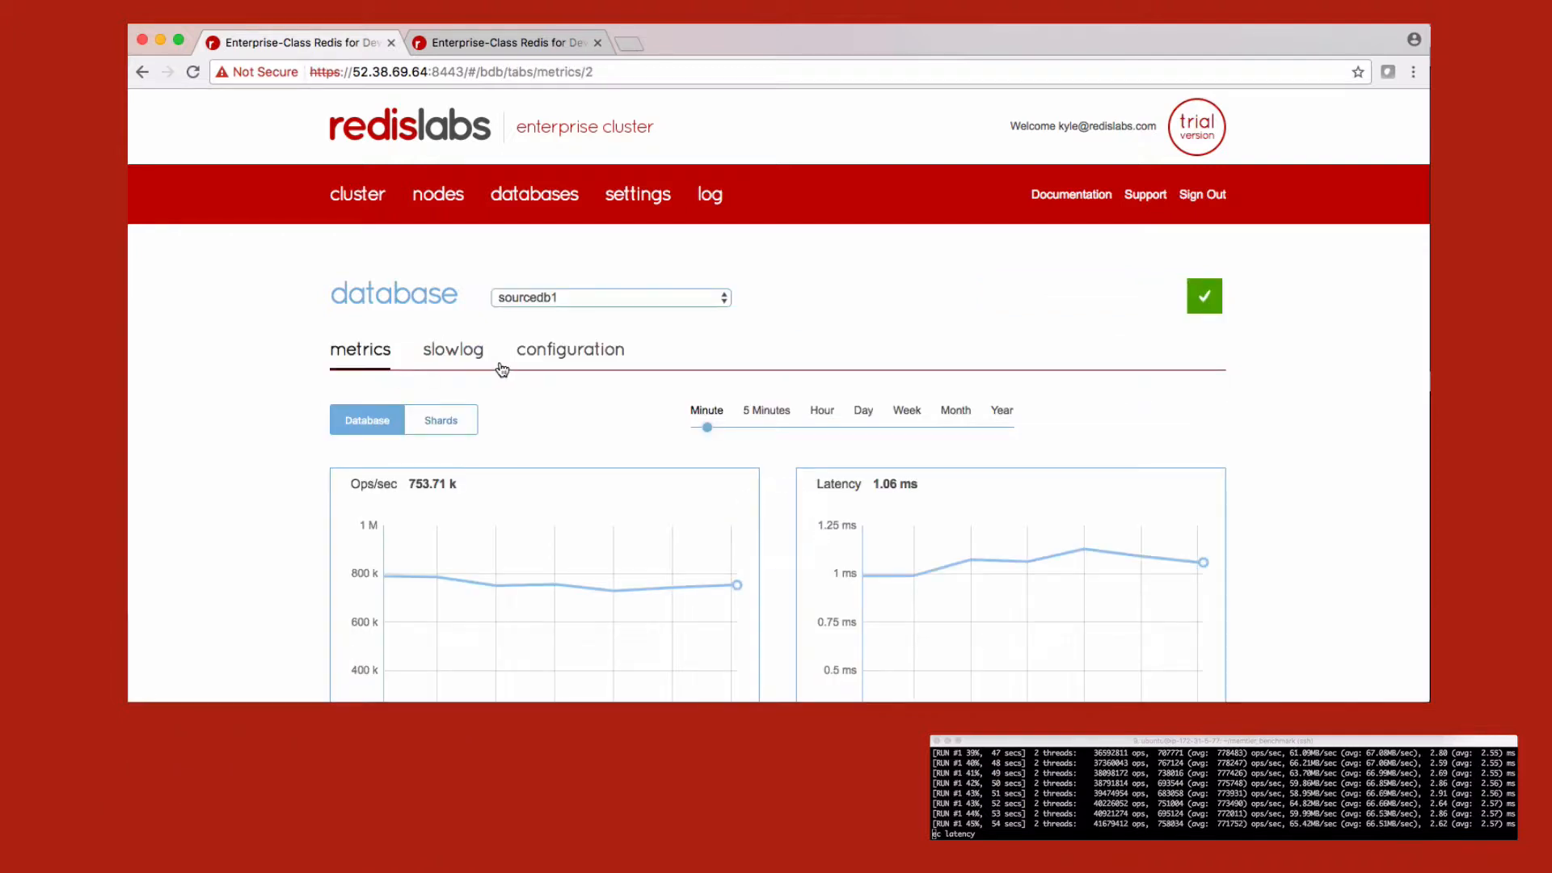
pyautogui.click(570, 348)
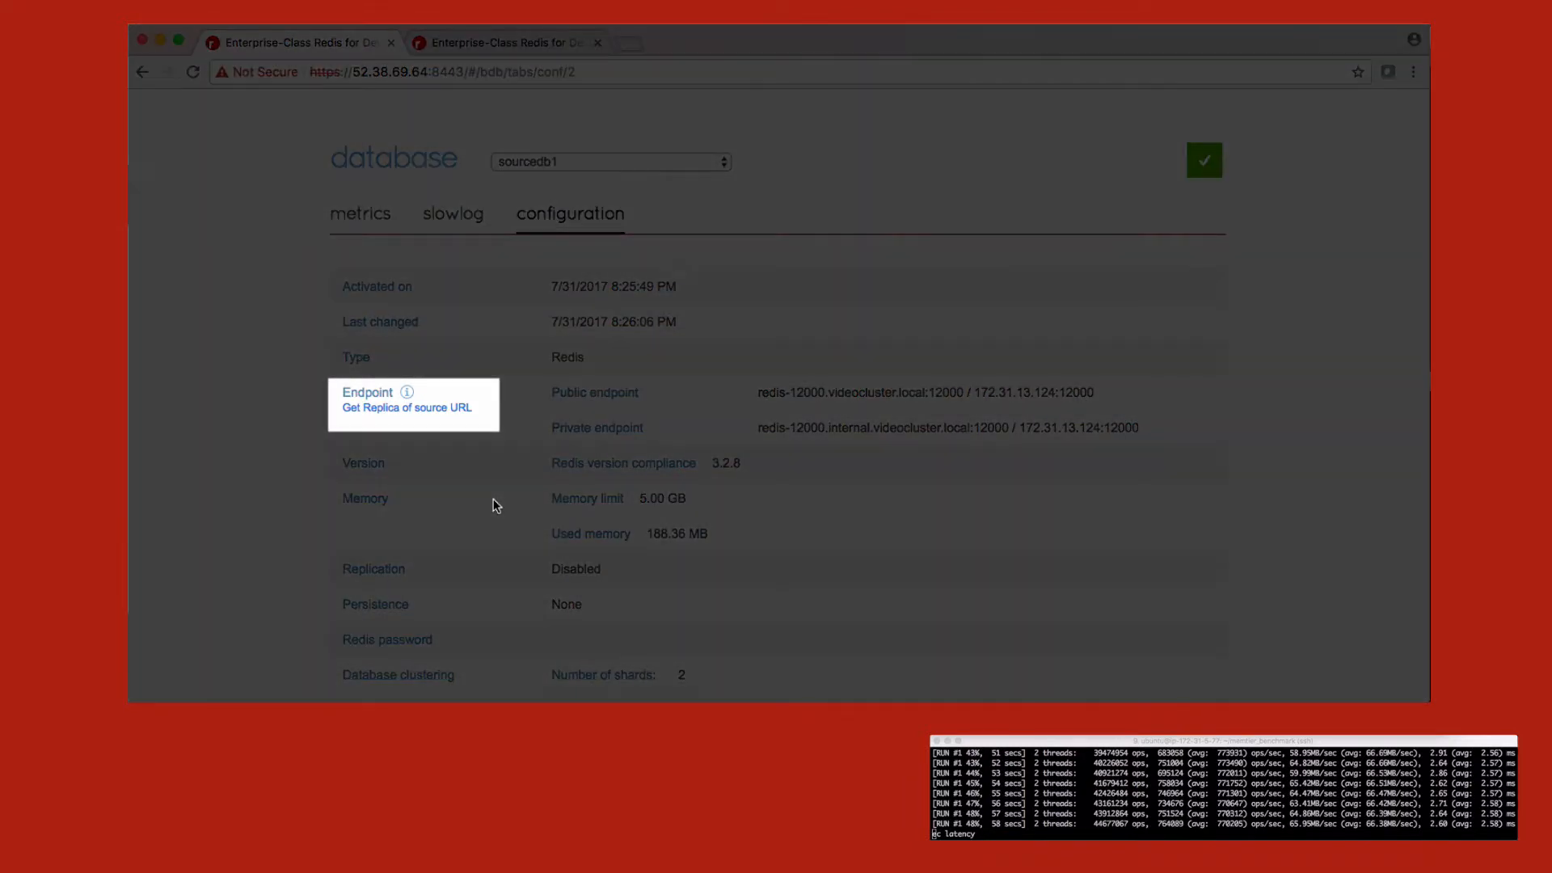
pyautogui.click(404, 406)
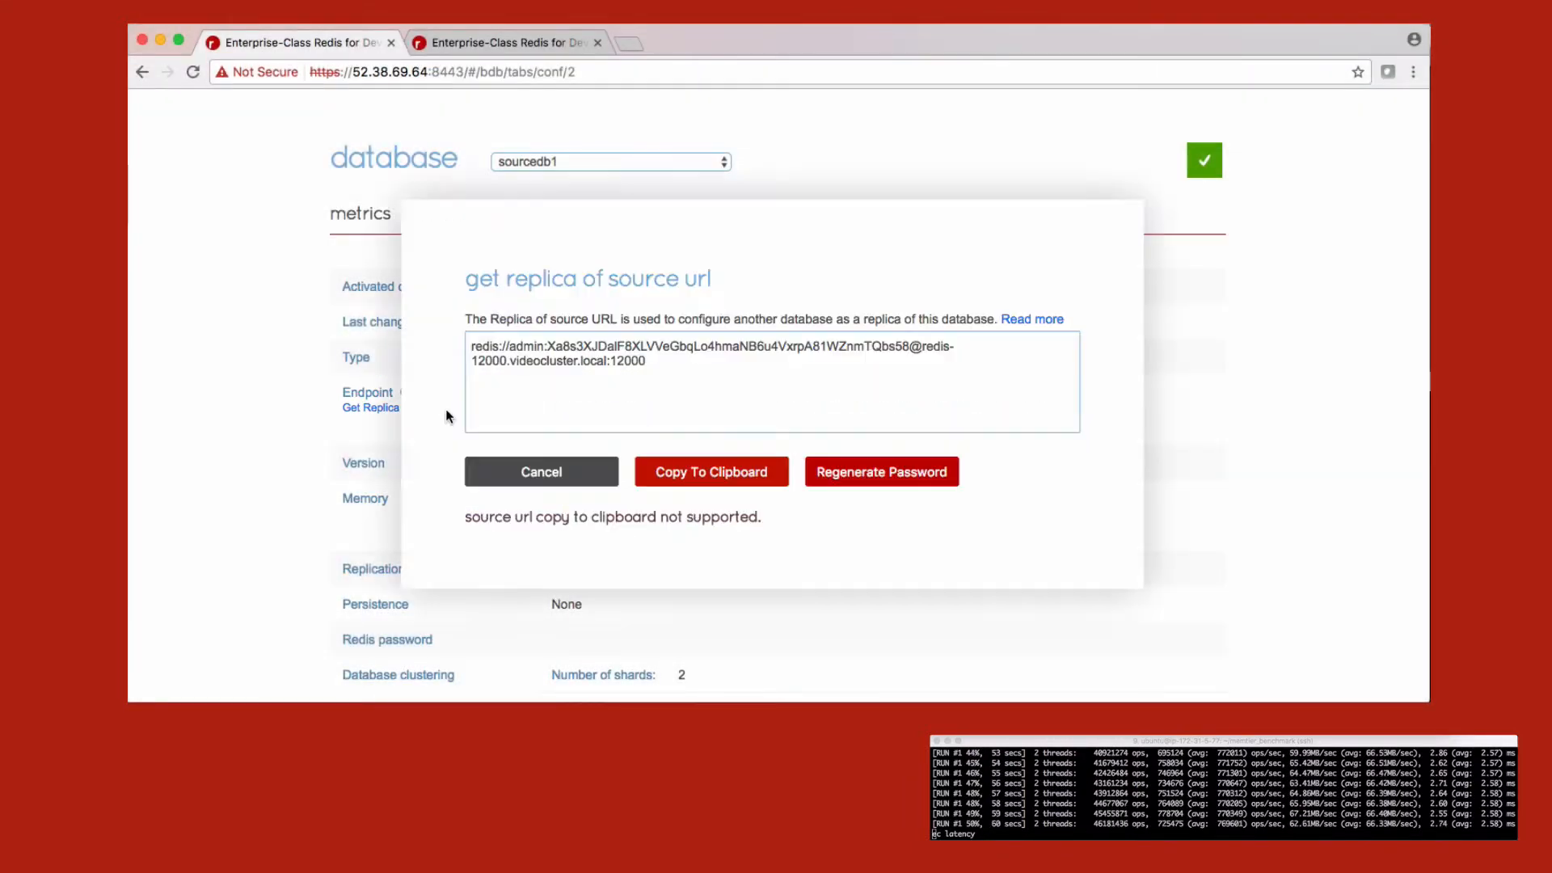
pyautogui.click(711, 471)
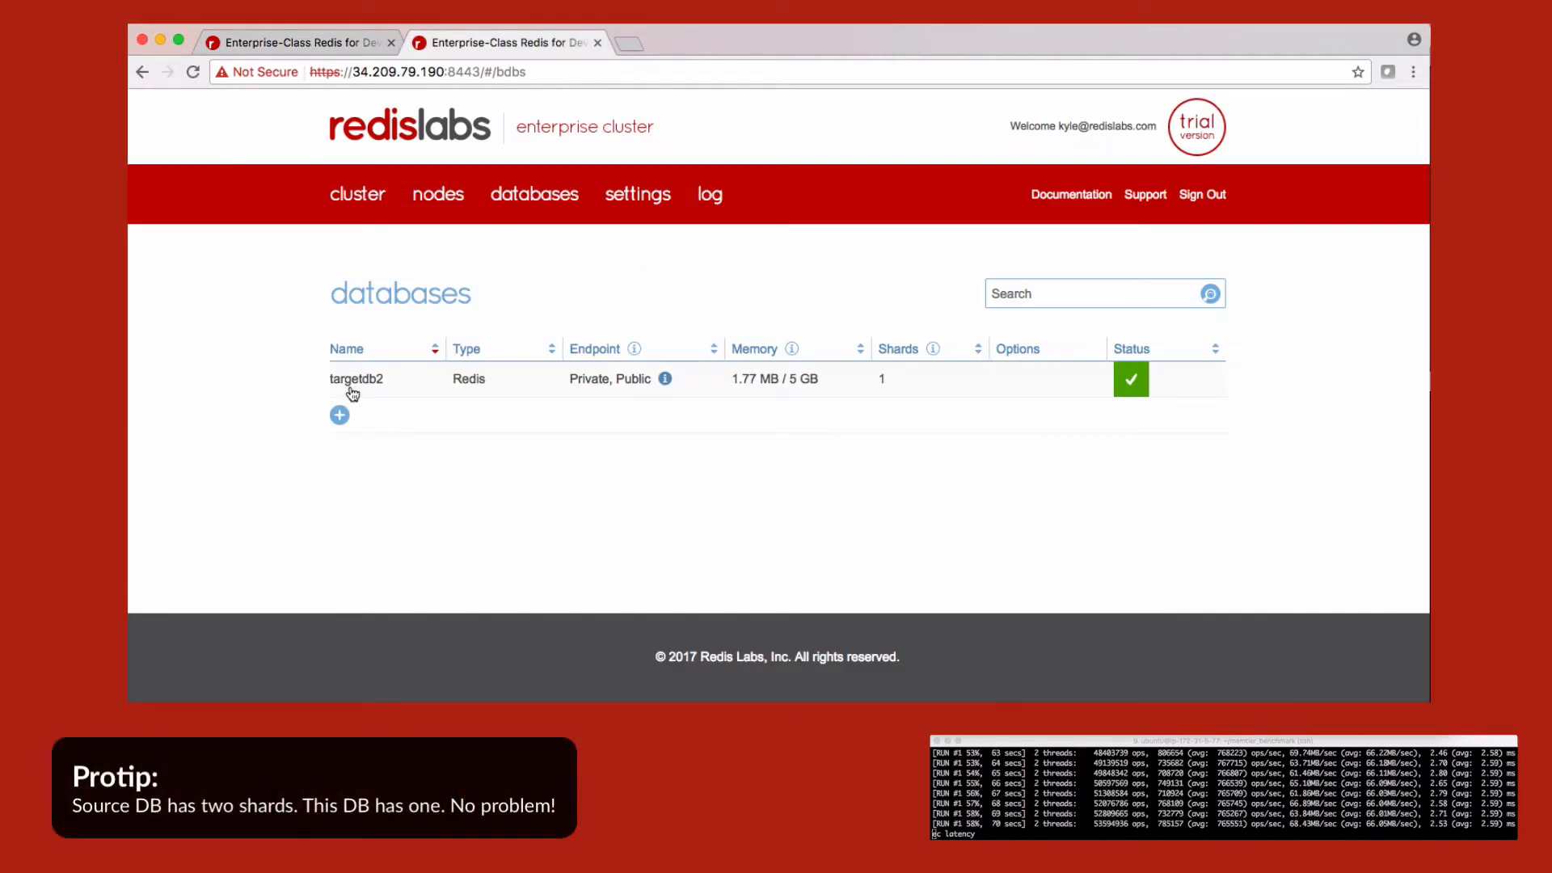
# Open targetdb2's configuration on the second cluster in edit mode
pyautogui.click(355, 378)
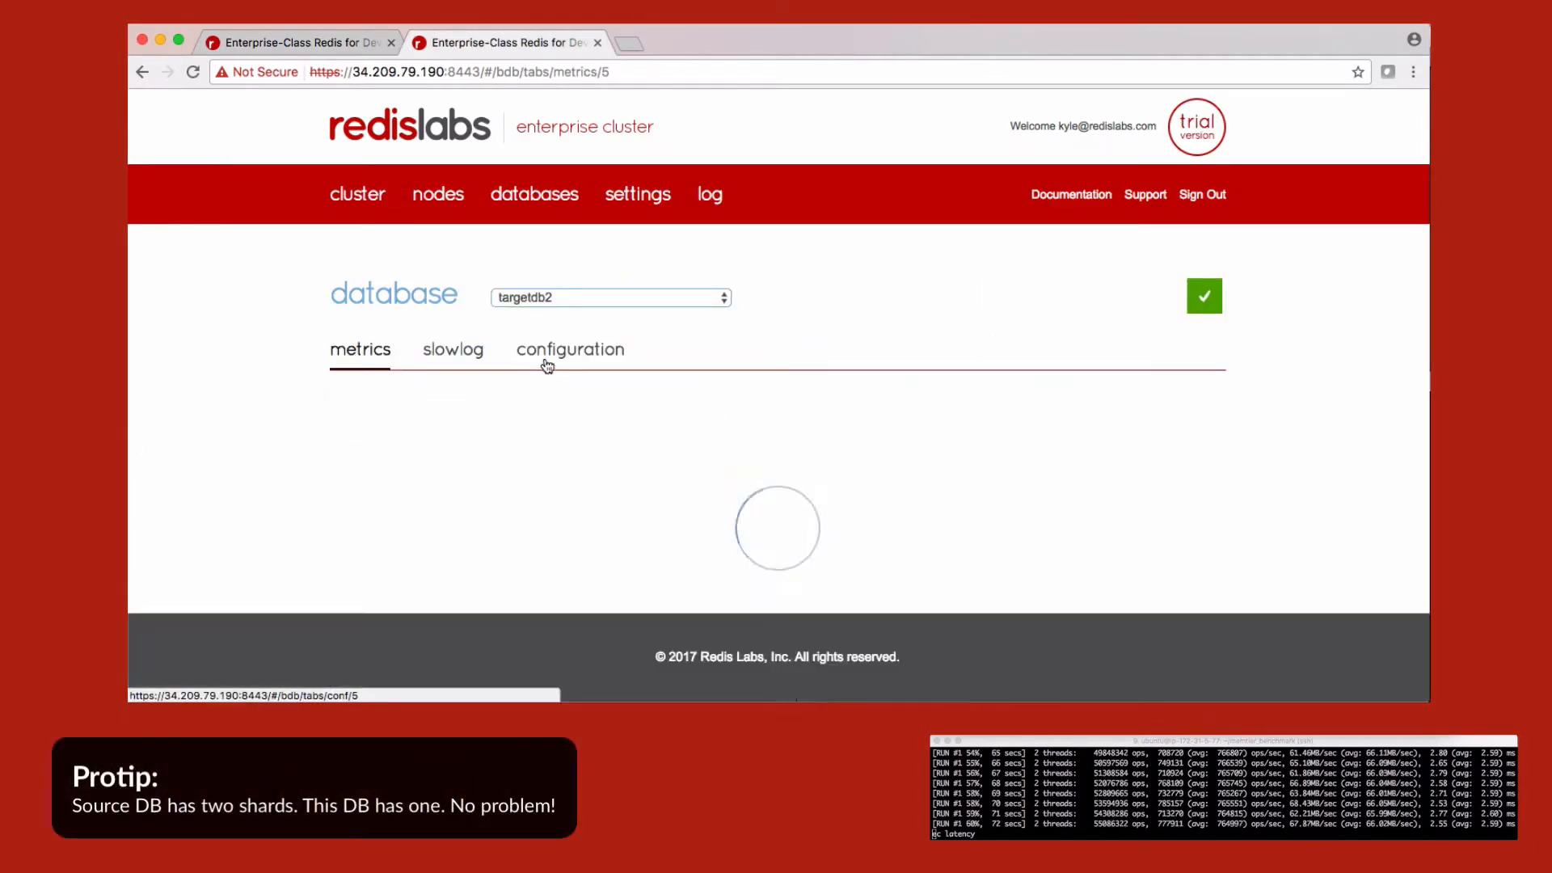
pyautogui.click(570, 349)
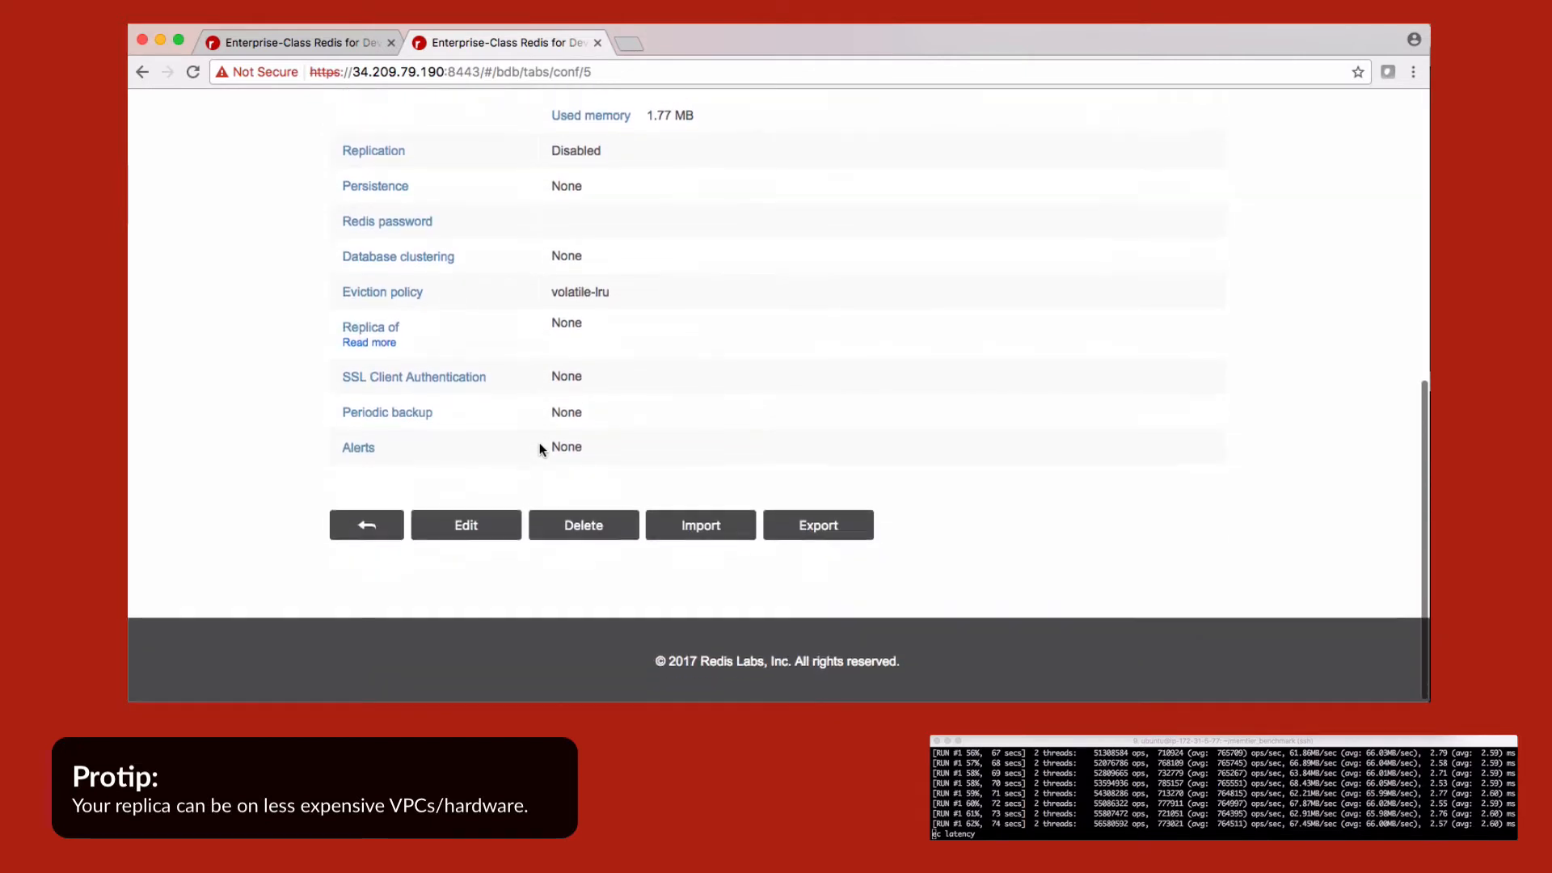
pyautogui.click(465, 524)
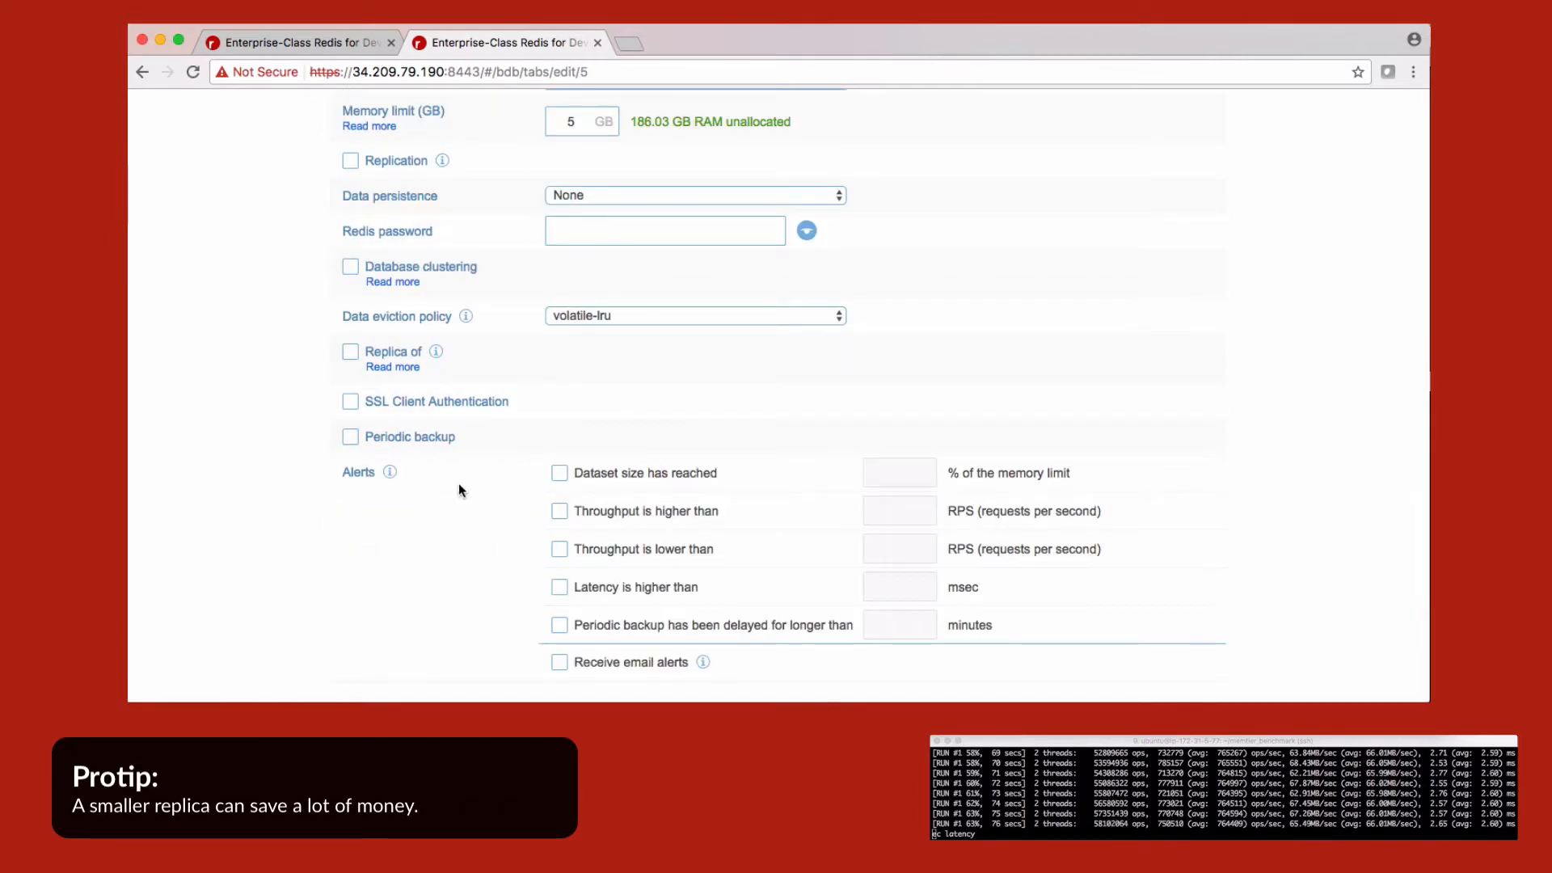
pyautogui.click(349, 351)
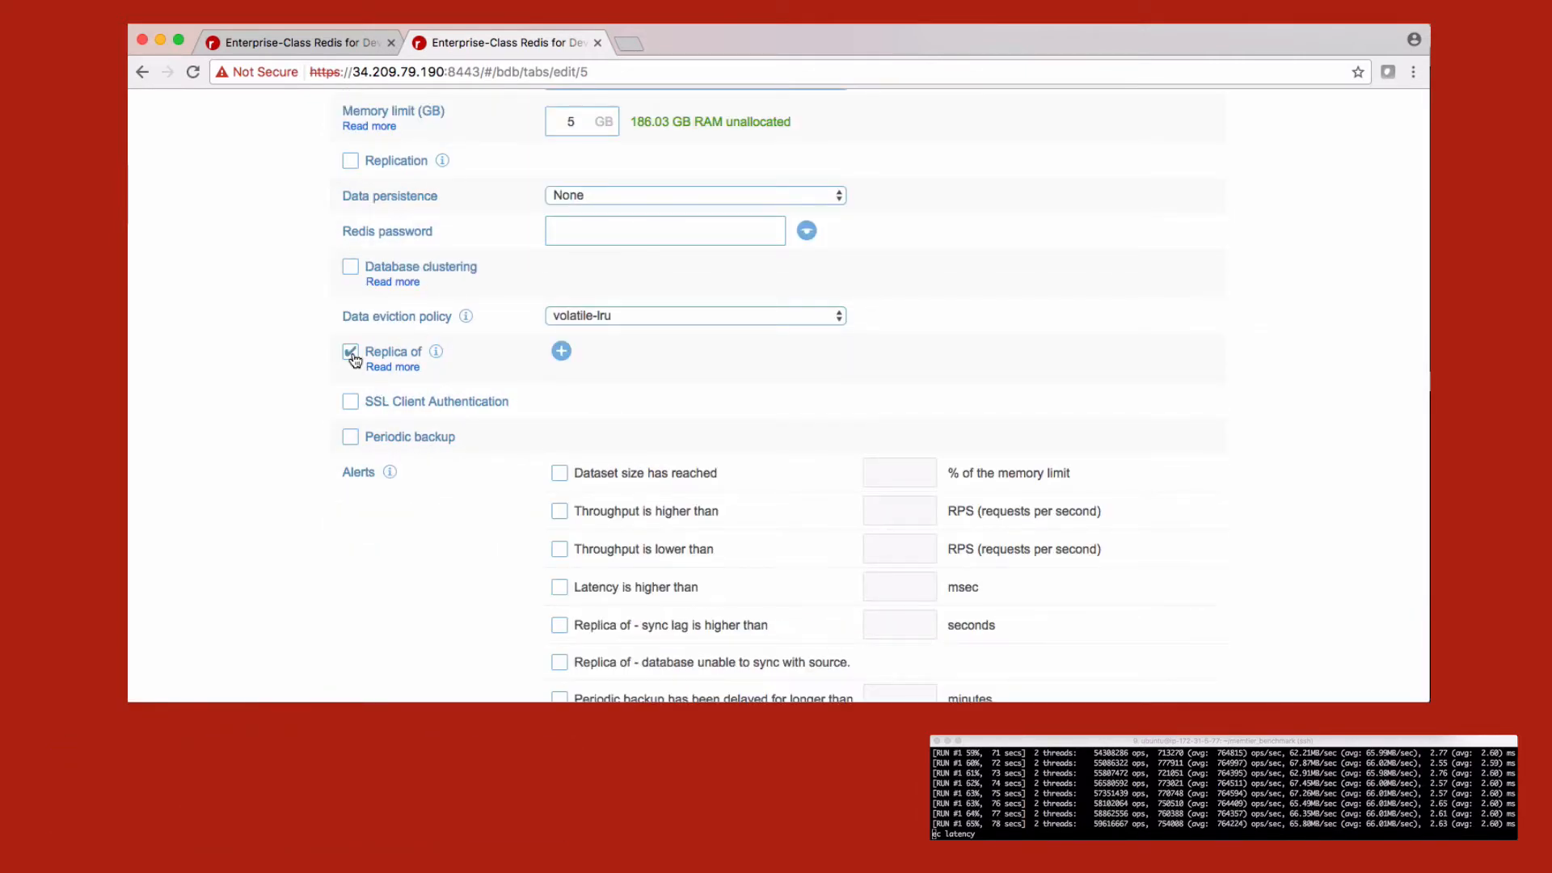
pyautogui.click(561, 350)
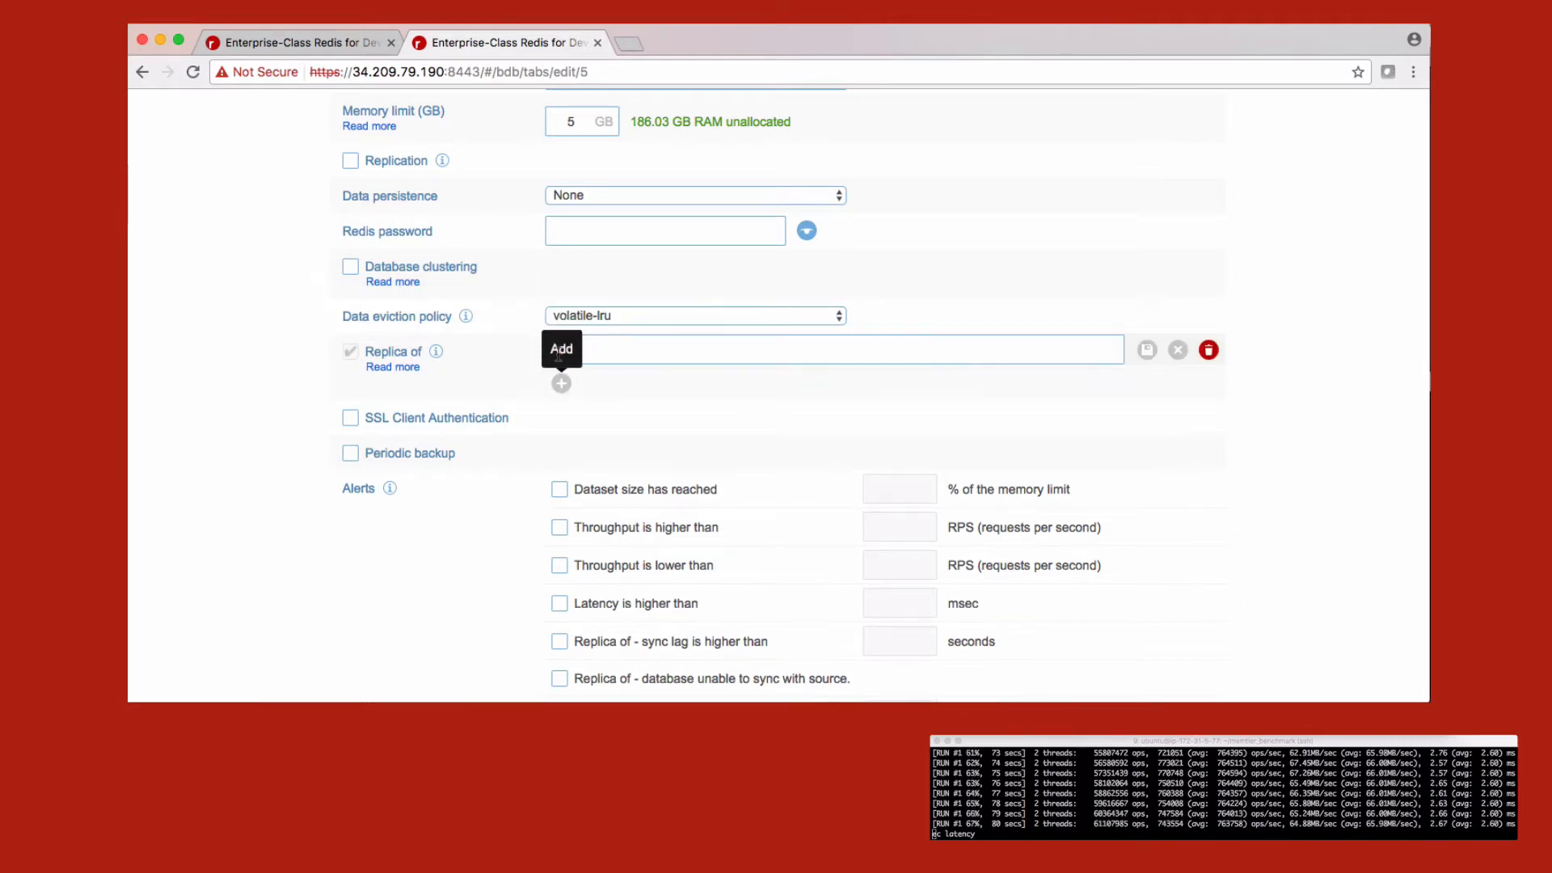
pyautogui.click(835, 349)
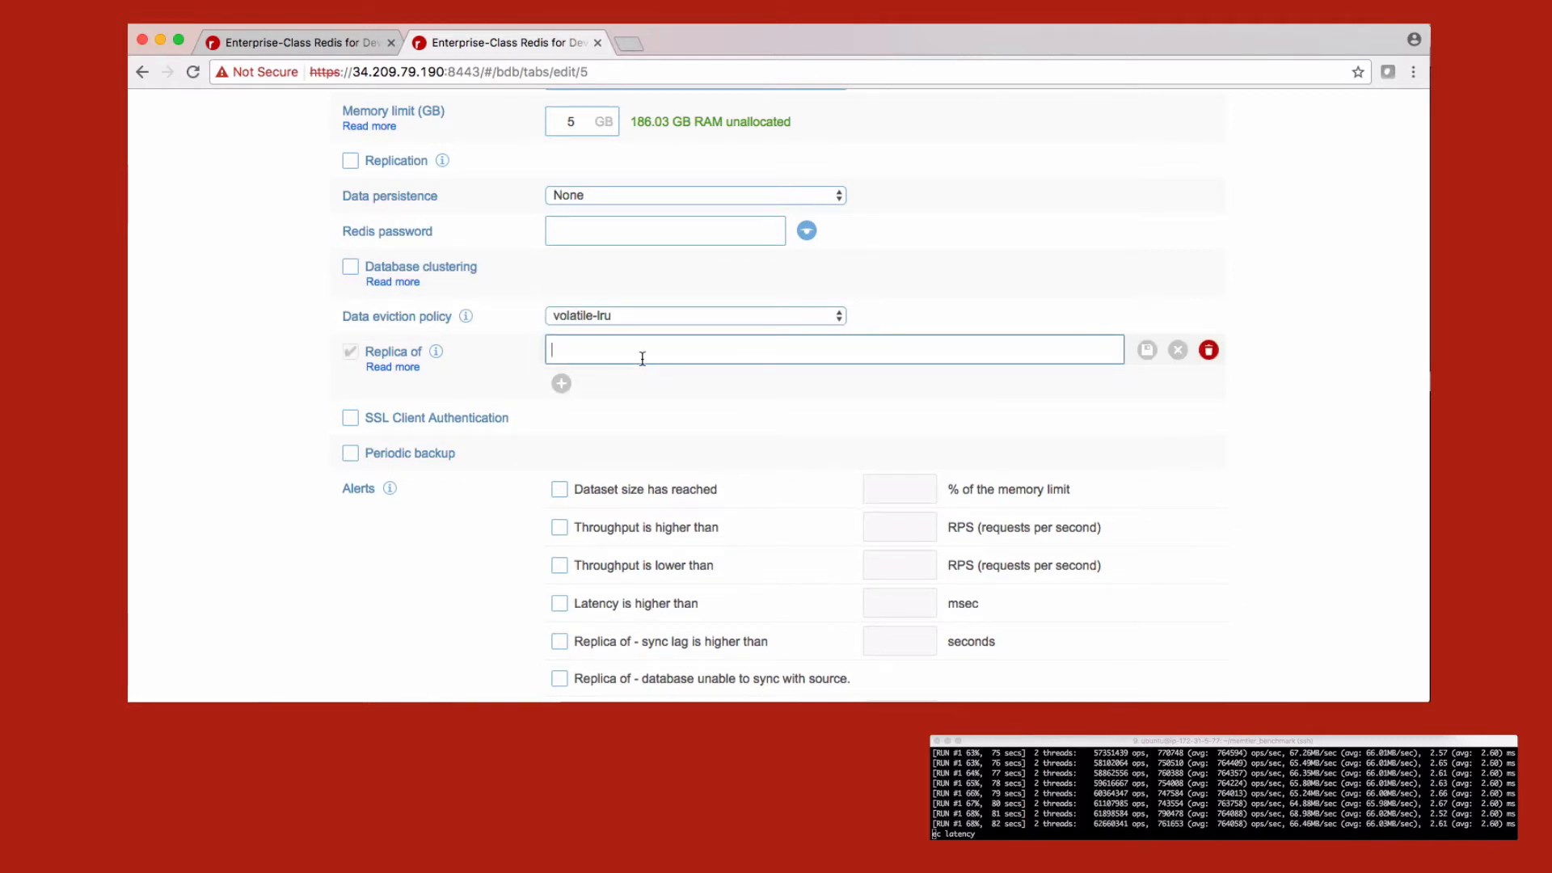
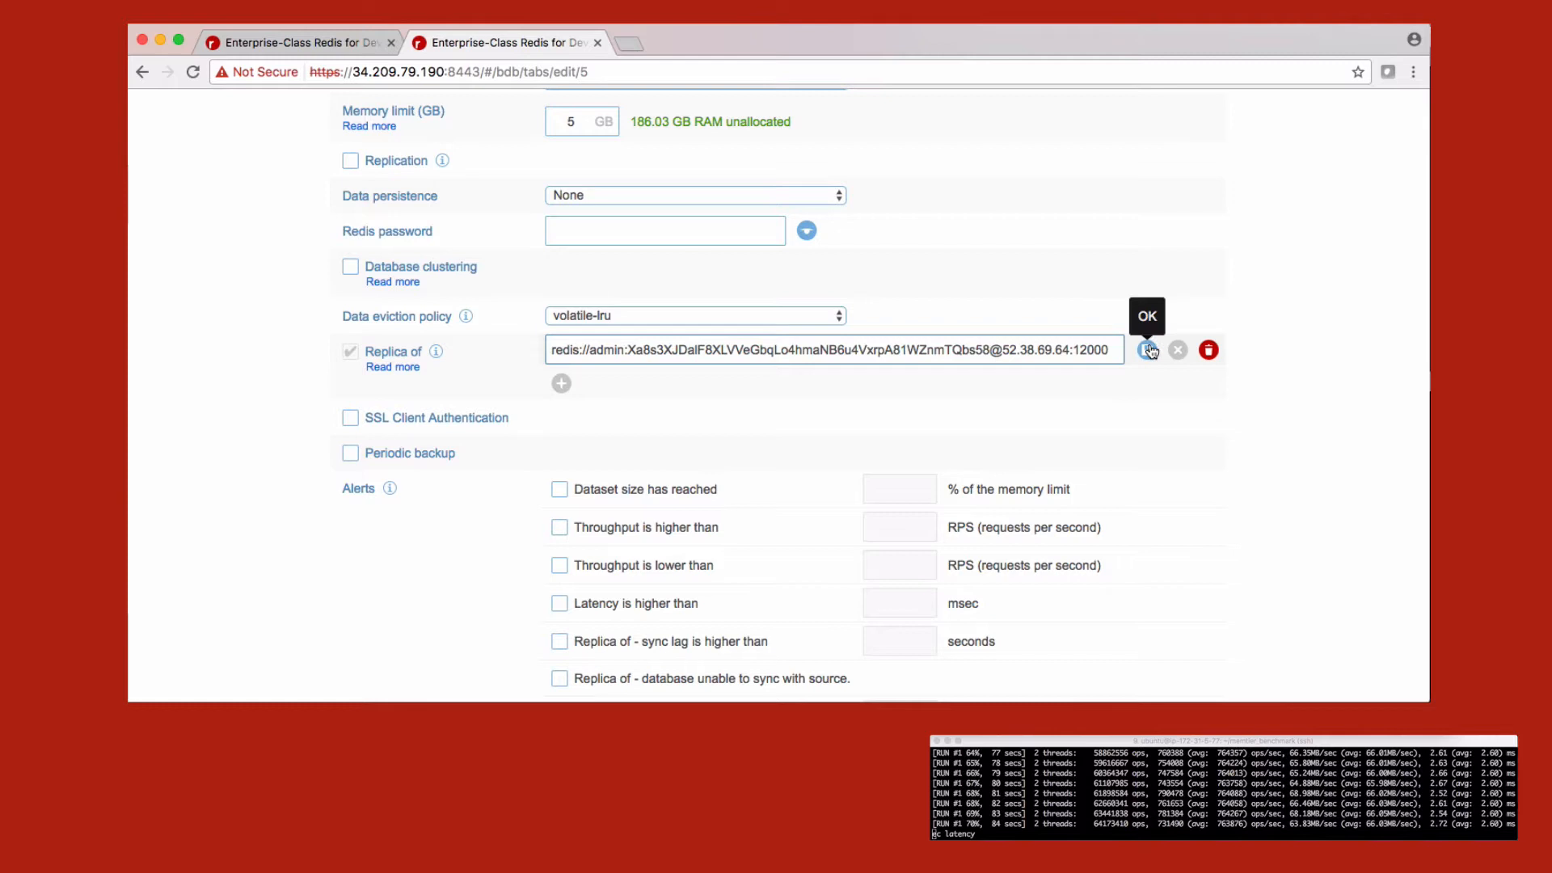
pyautogui.click(1147, 350)
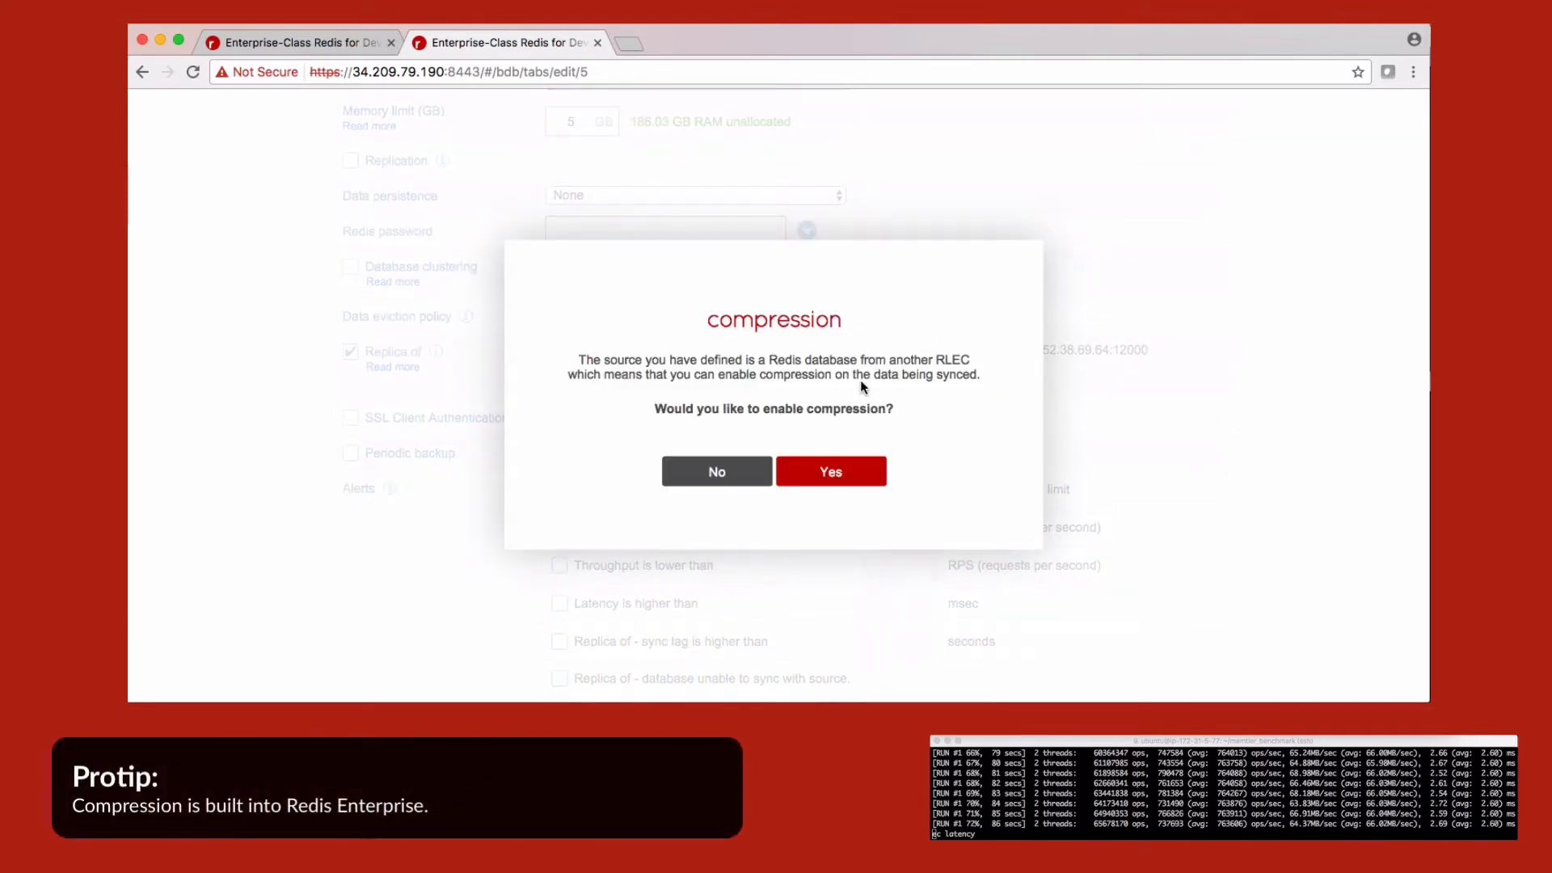
pyautogui.click(829, 471)
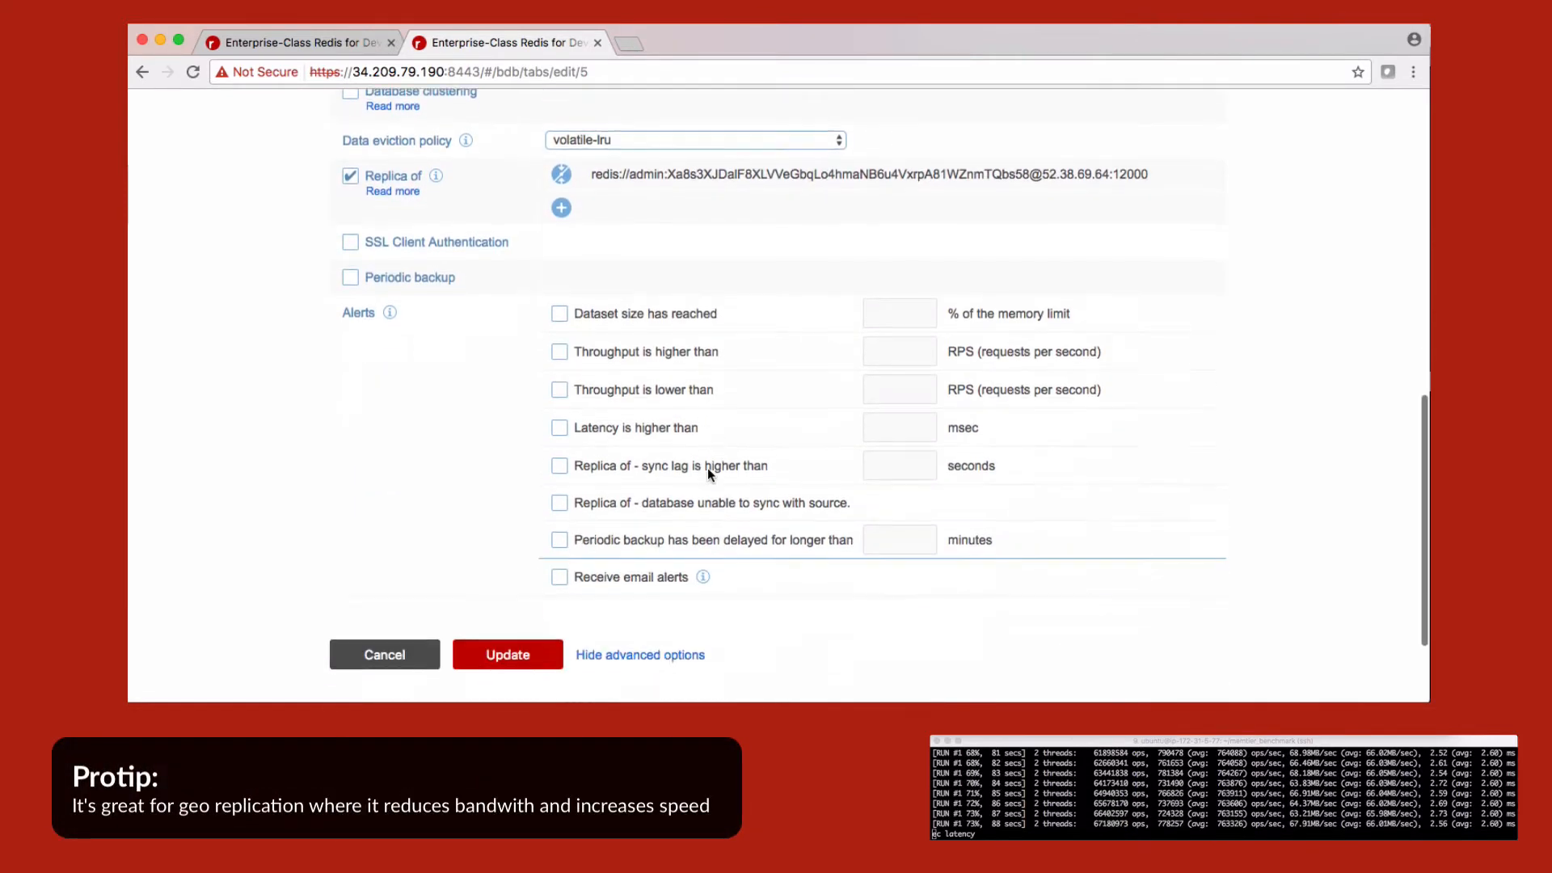
pyautogui.scroll(-3)
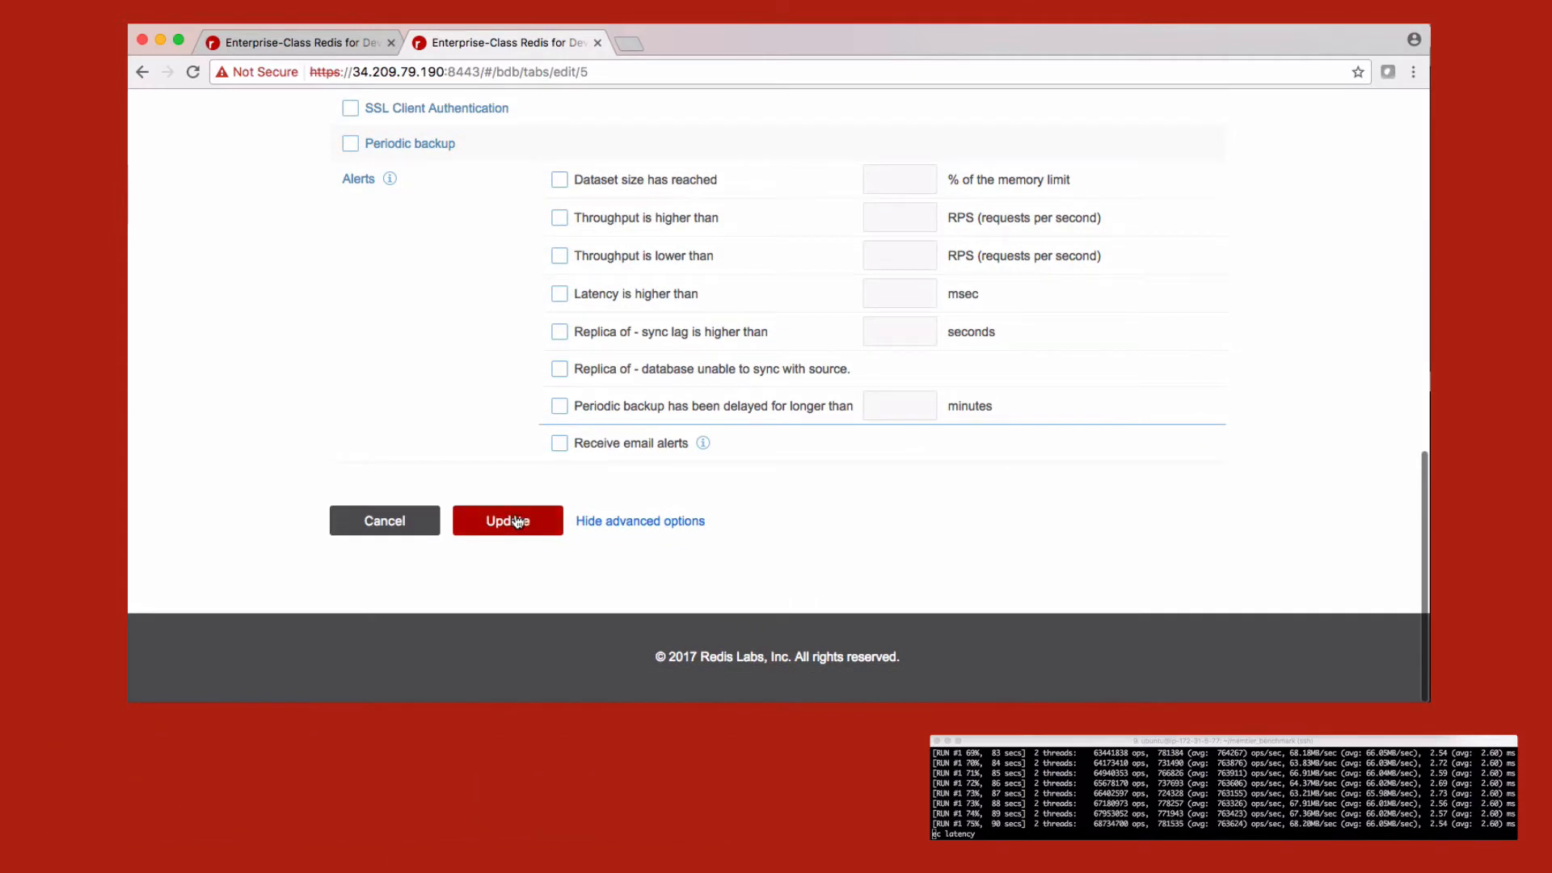
pyautogui.click(507, 520)
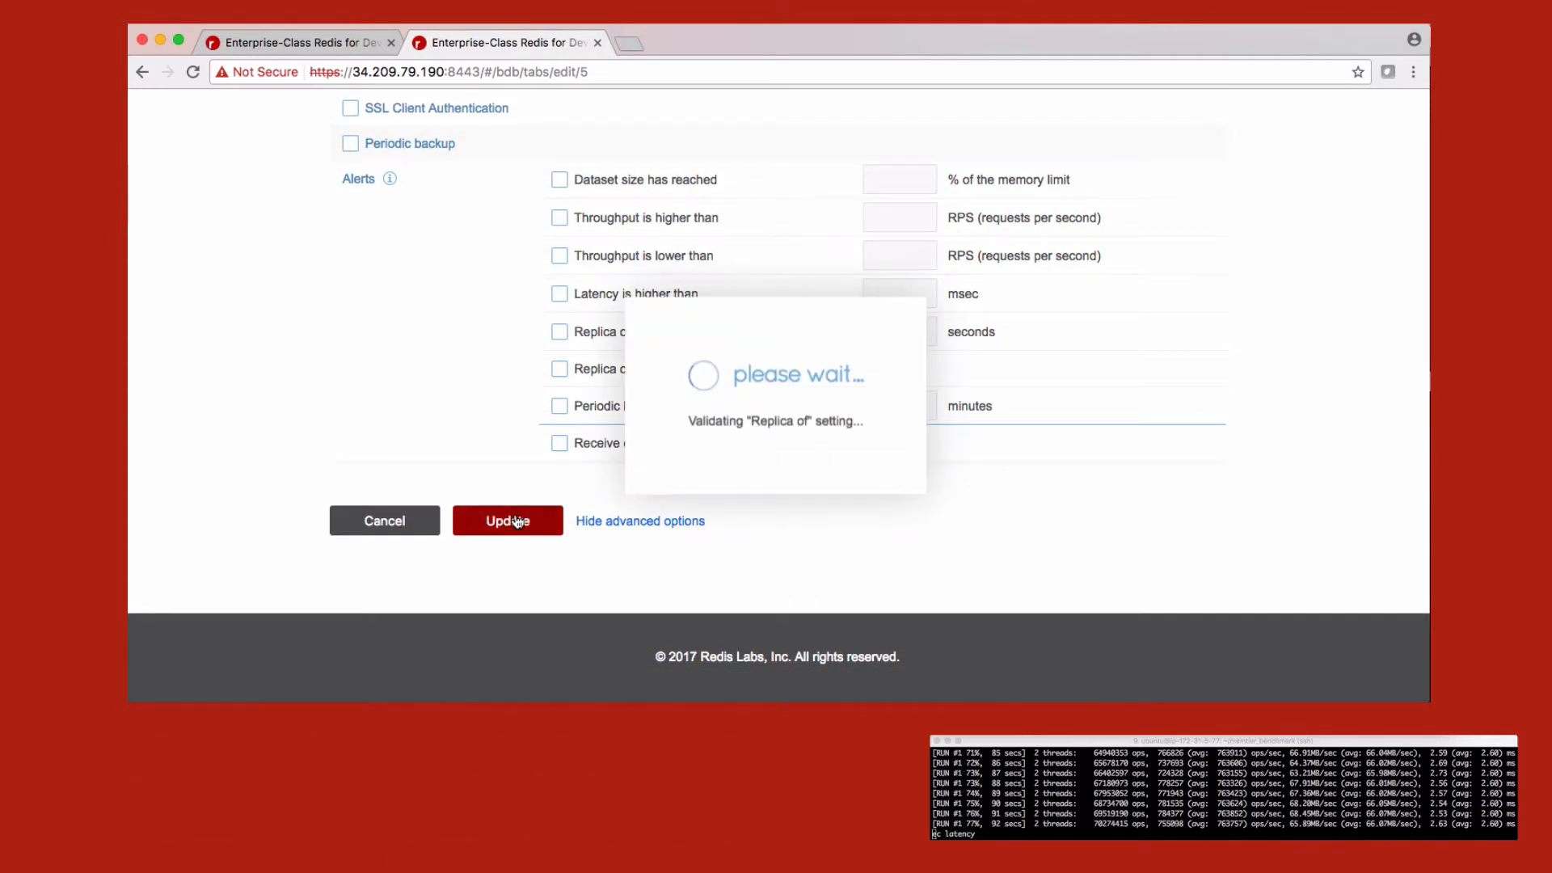
pyautogui.click(507, 521)
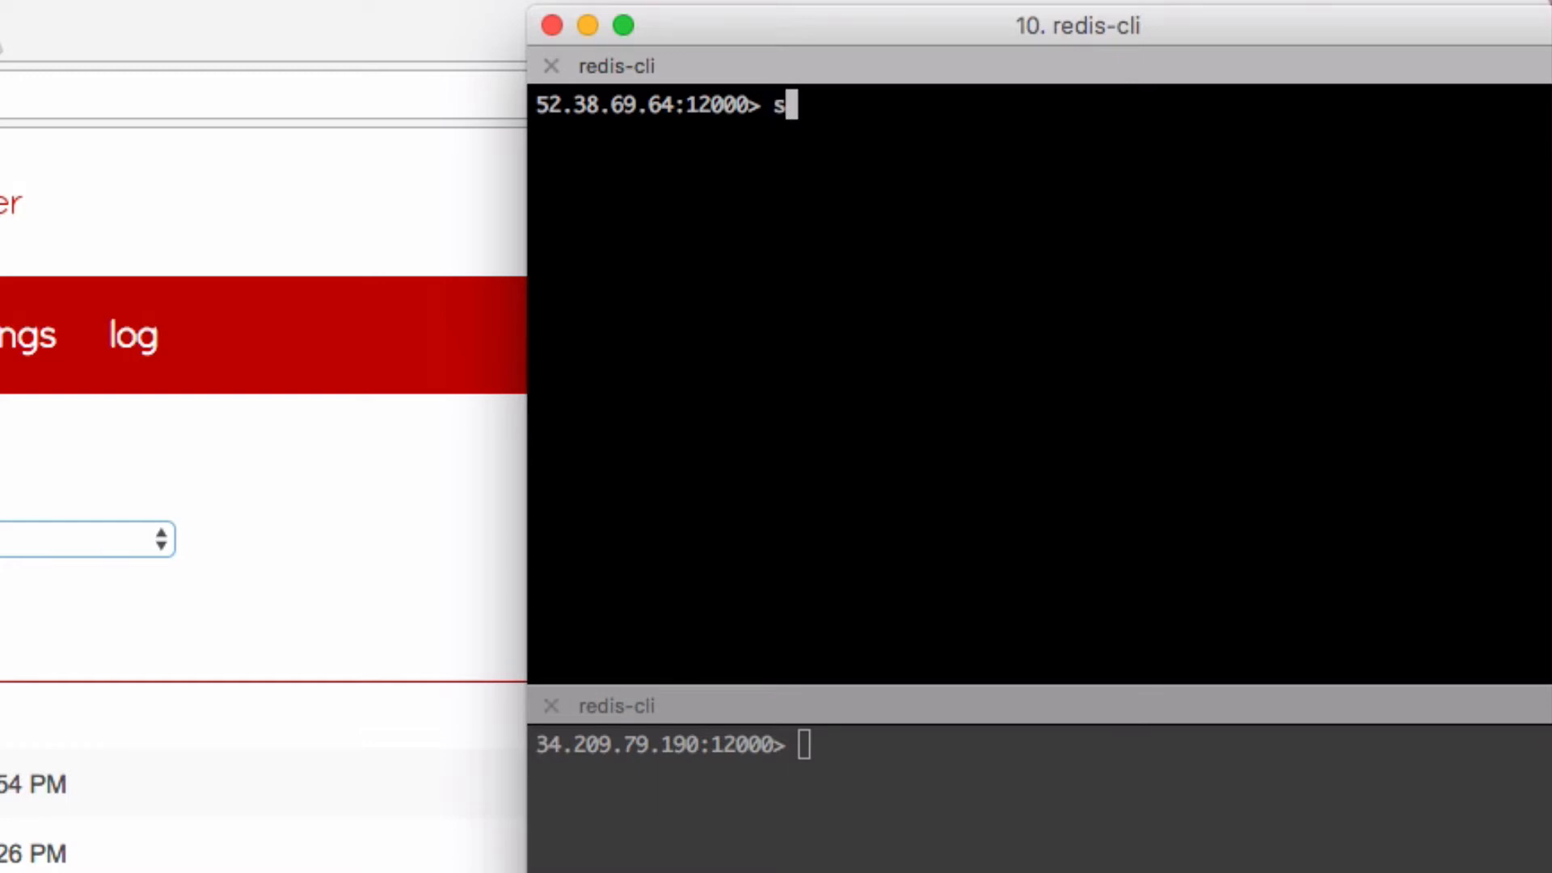
# In the source redis-cli session, enter the command 'set test1 12345'
pyautogui.write('et test1')
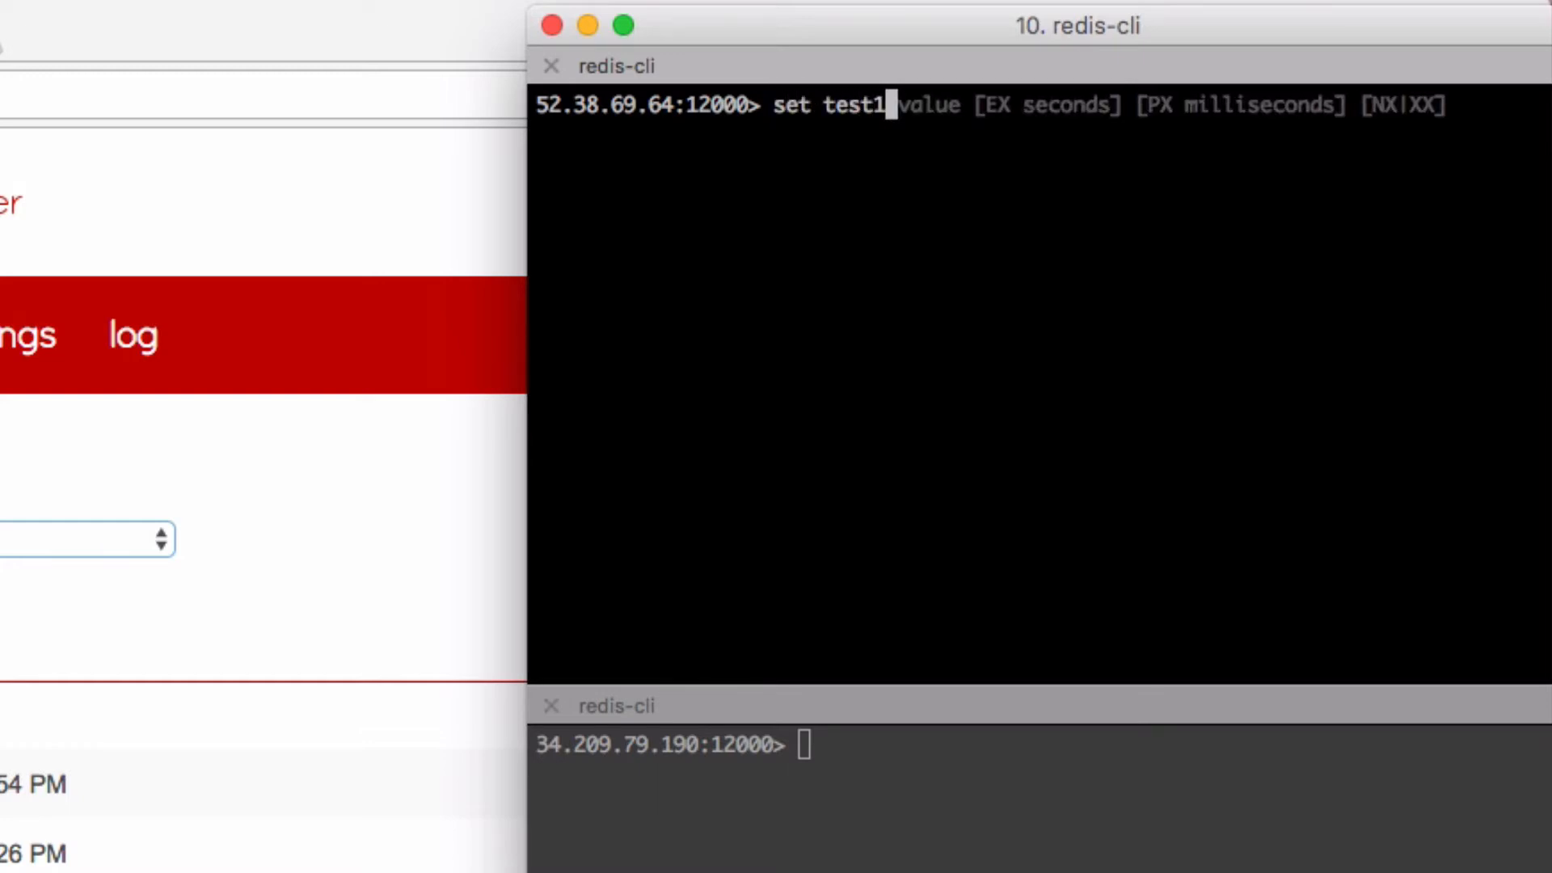
pyautogui.write('1234')
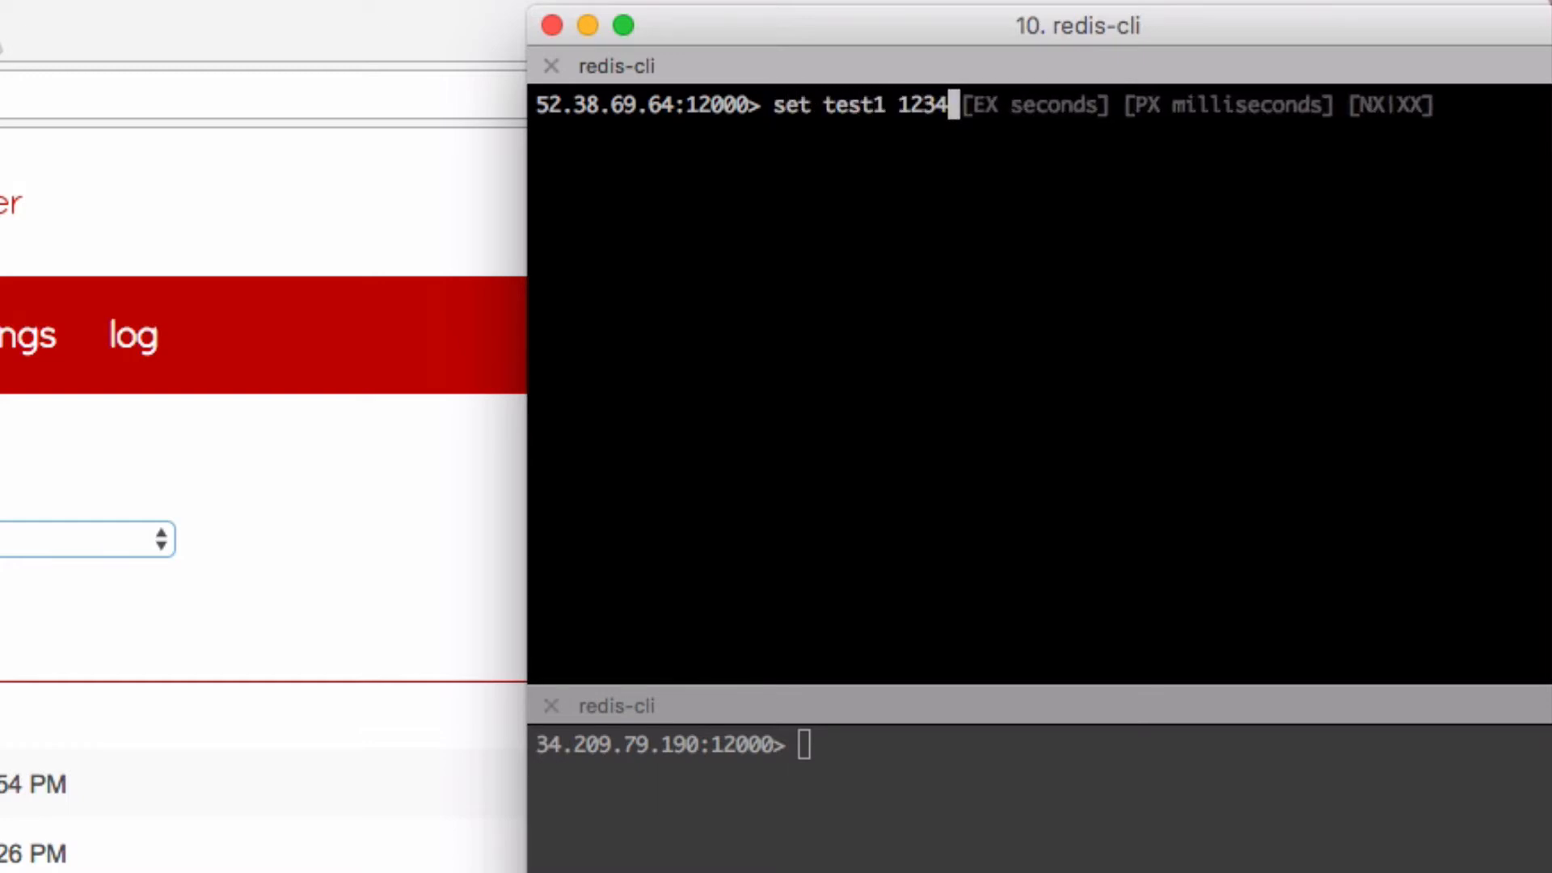
pyautogui.write('5')
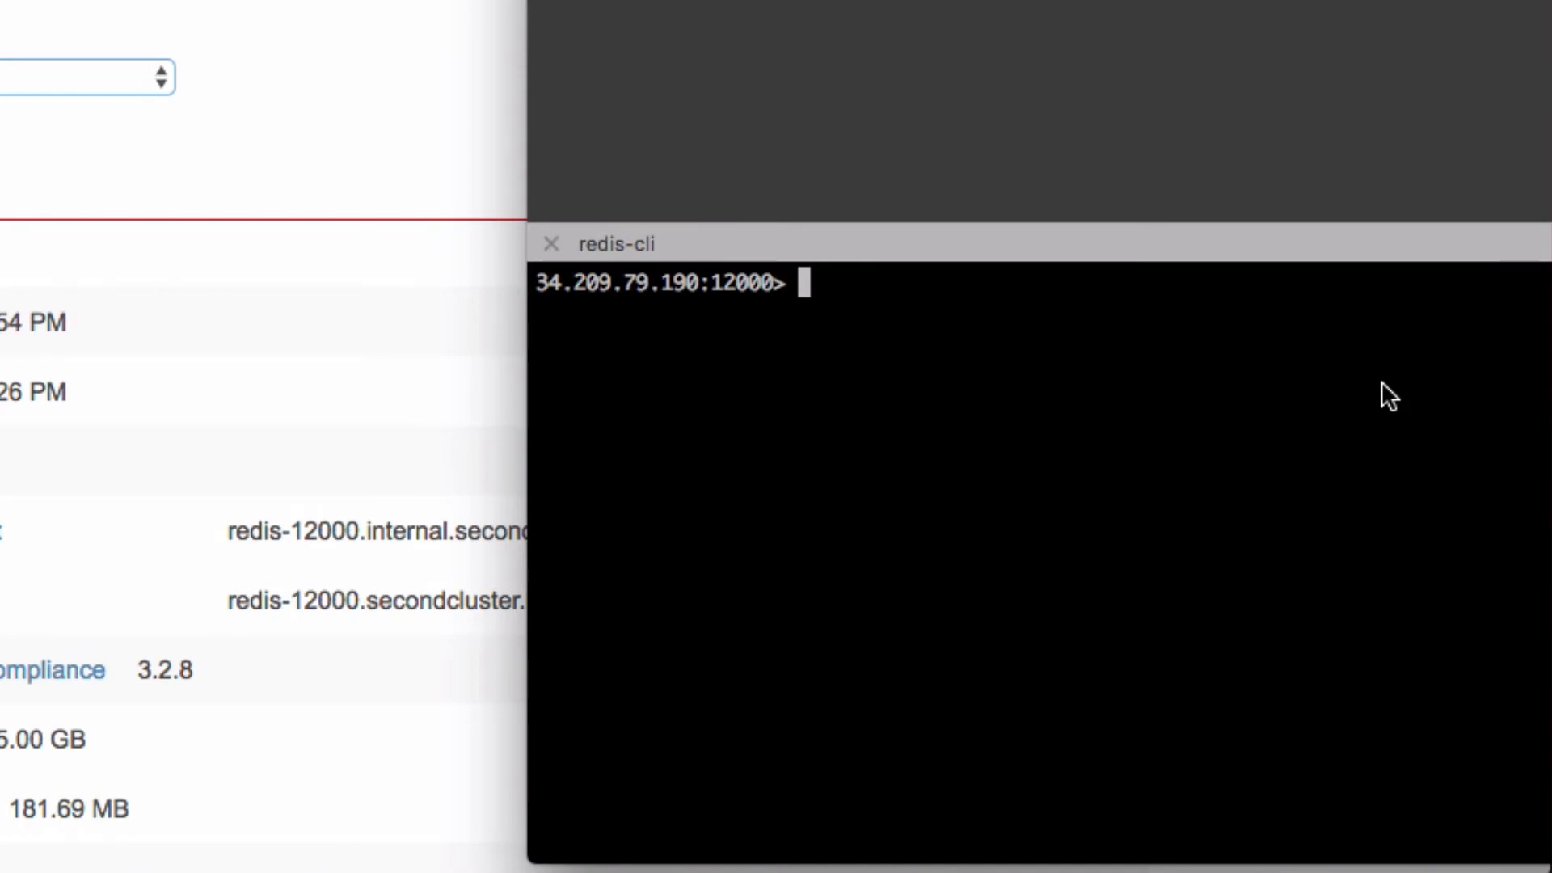
# In the target redis-cli session at 34.209.79.190:12000, start typing 'get test'
pyautogui.write('get test')
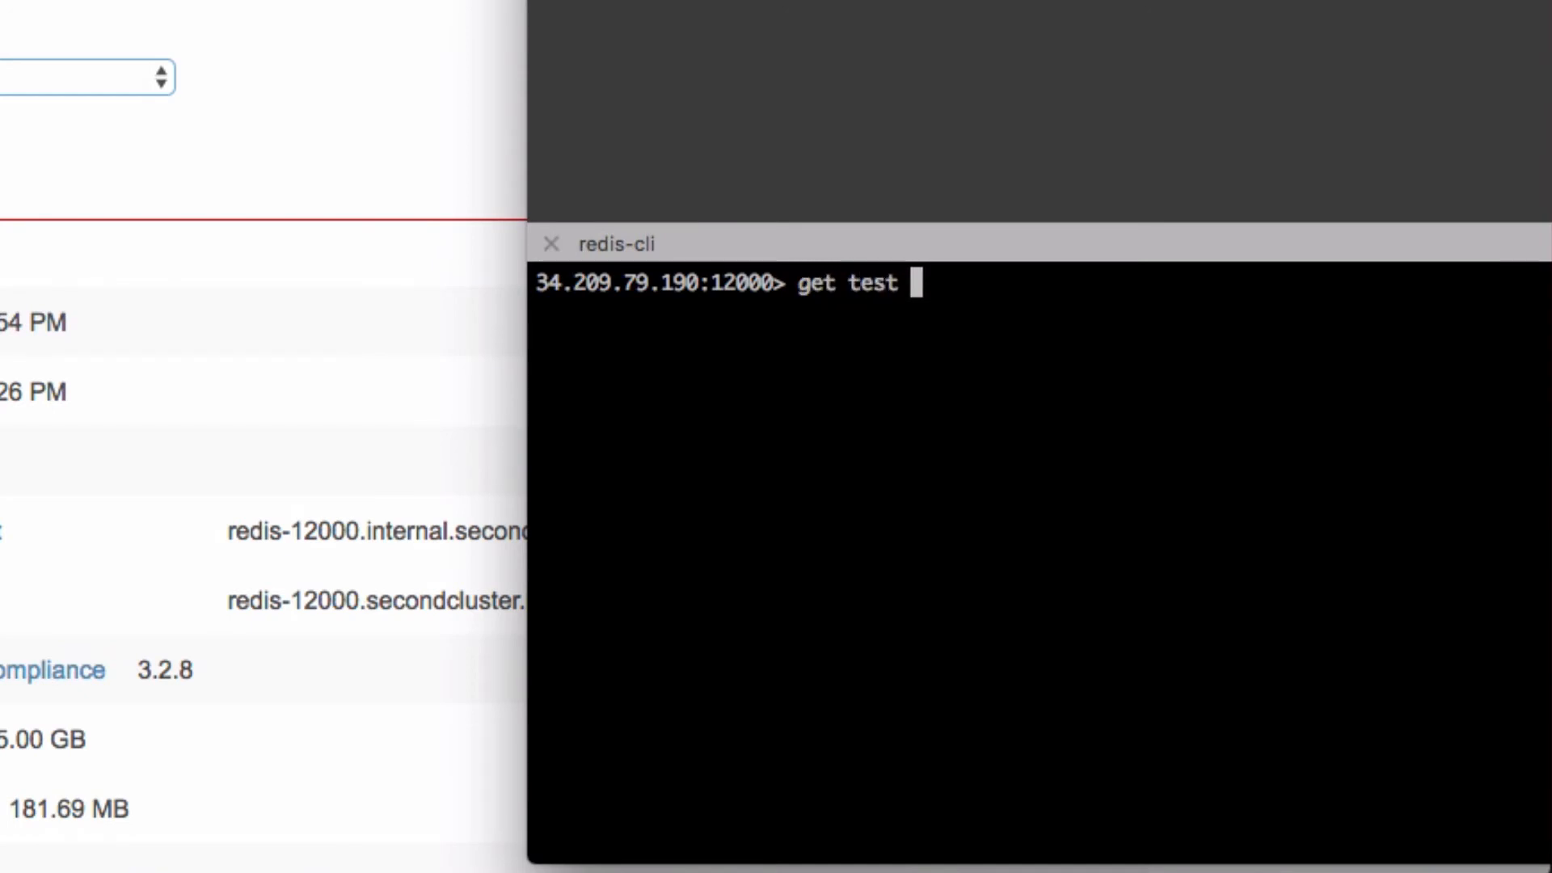